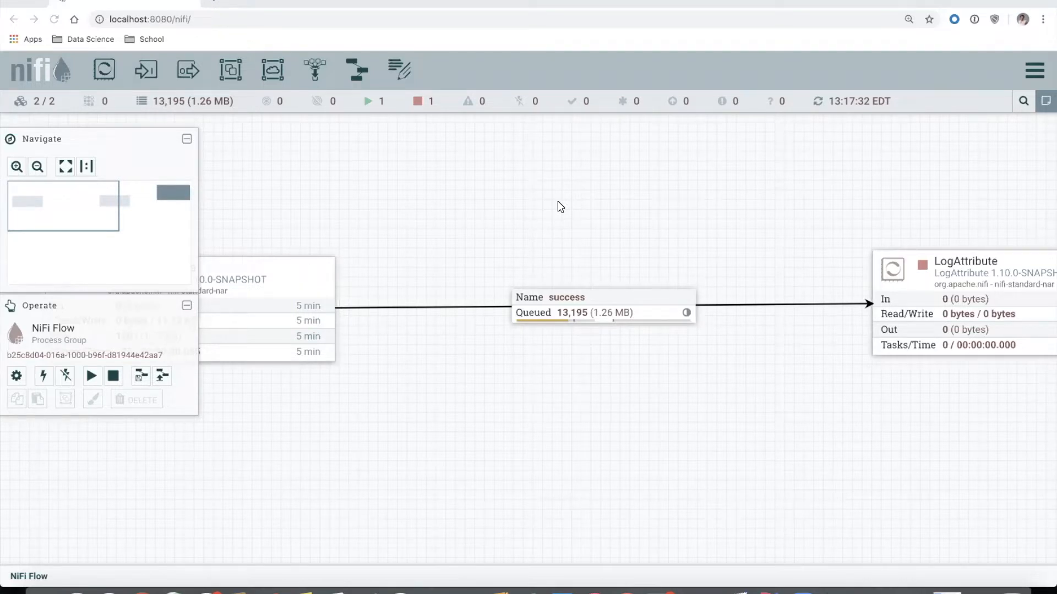
pyautogui.moveTo(623, 199)
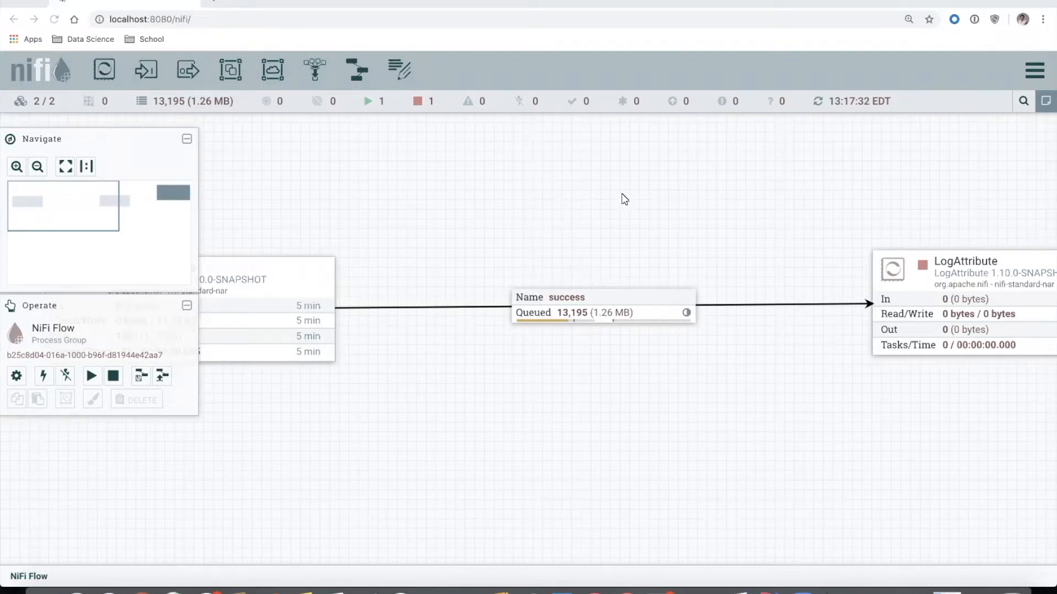
pyautogui.moveTo(452, 343)
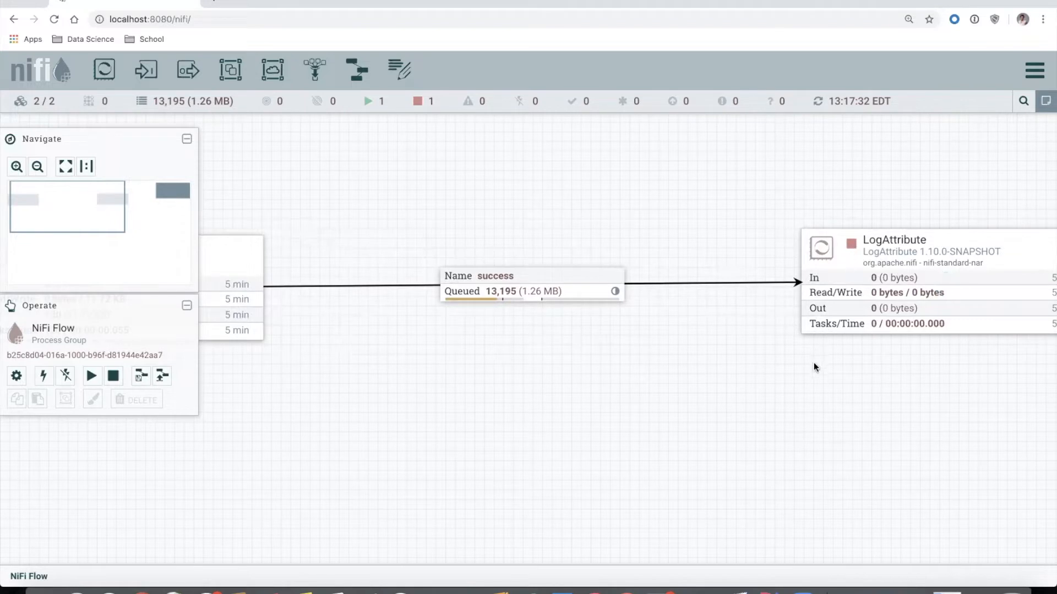
pyautogui.moveTo(815, 382)
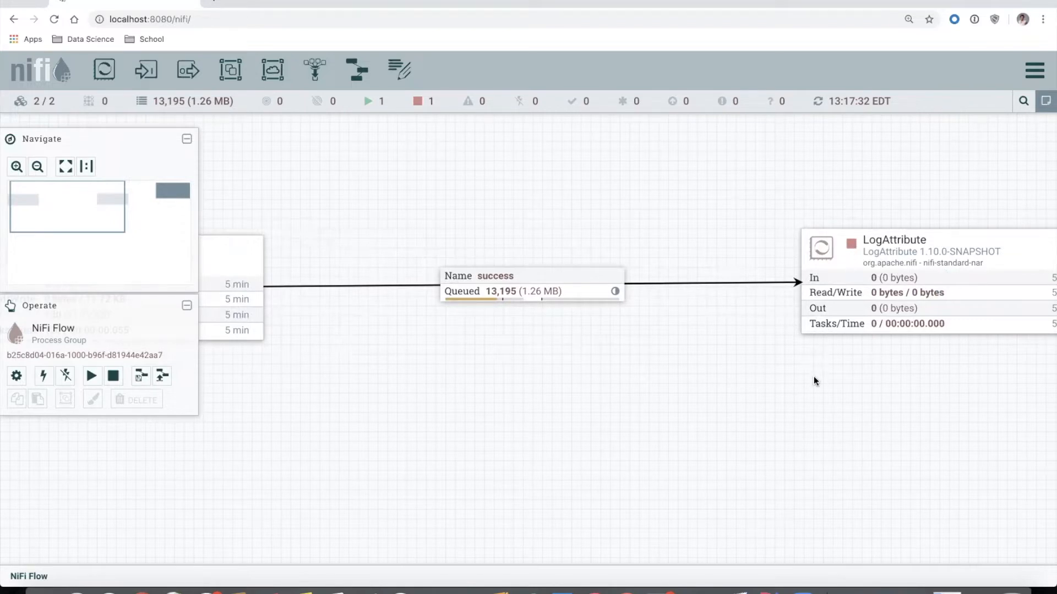
pyautogui.moveTo(801, 371)
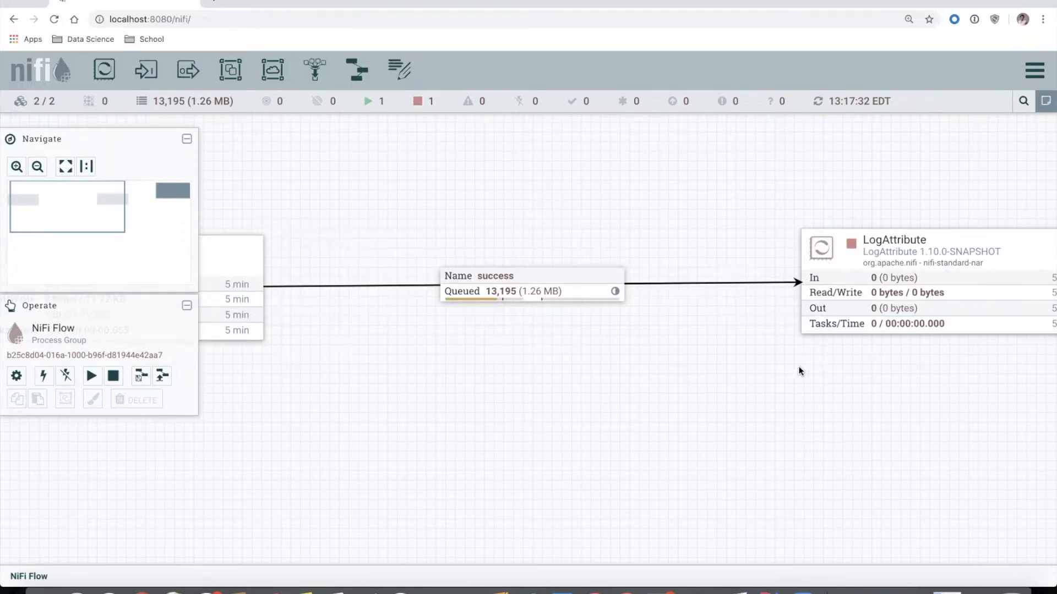
pyautogui.moveTo(481, 293)
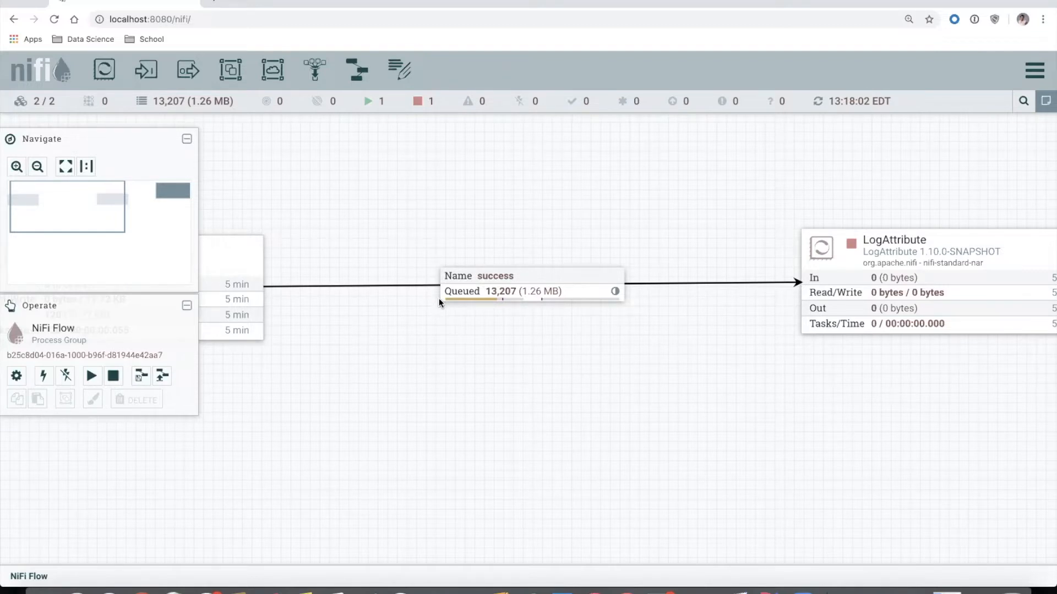
pyautogui.moveTo(459, 311)
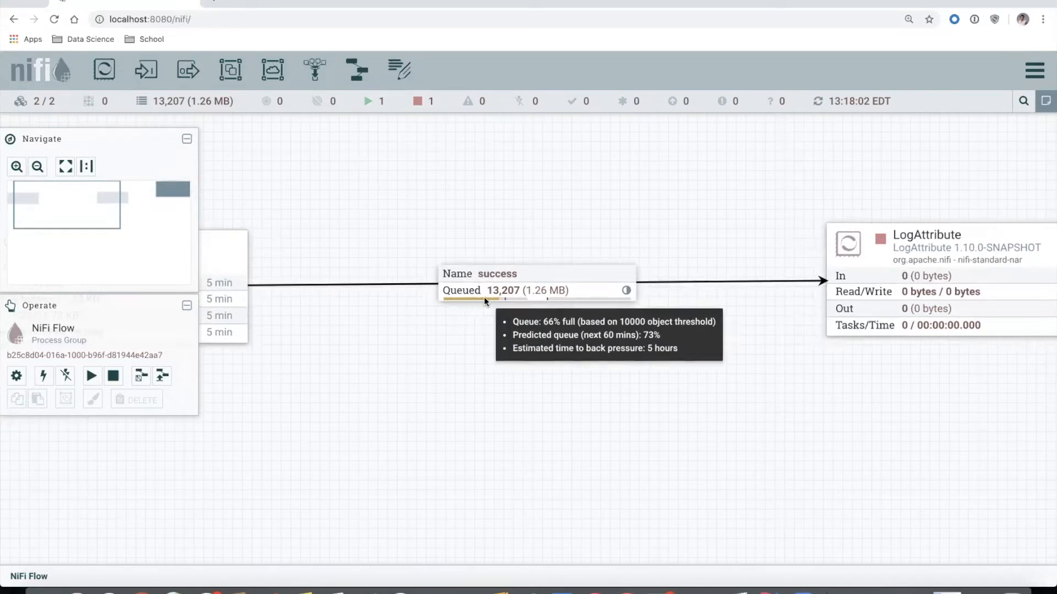
pyautogui.moveTo(563, 302)
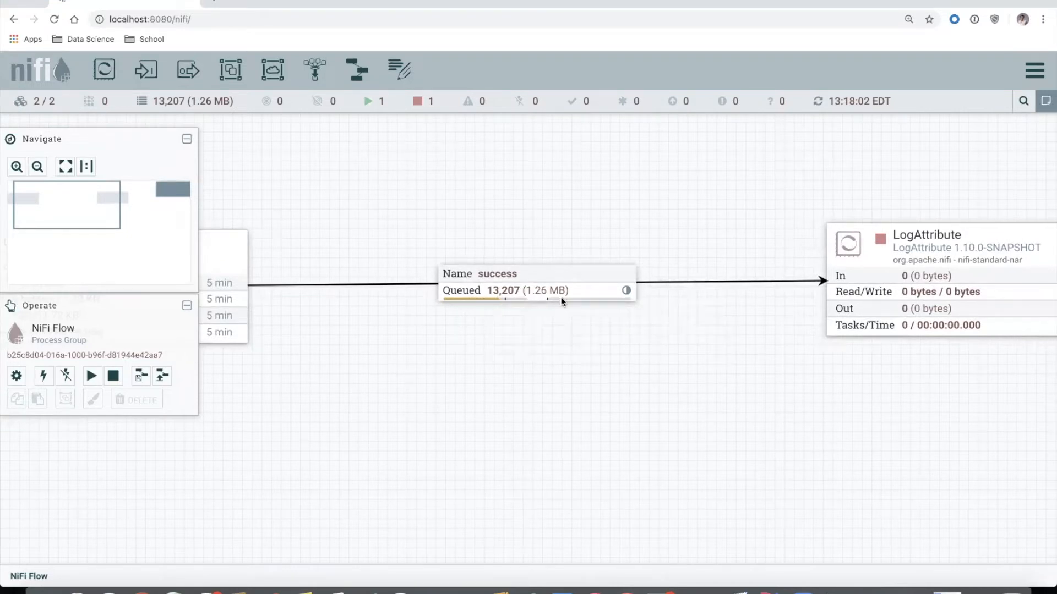
pyautogui.moveTo(625, 290)
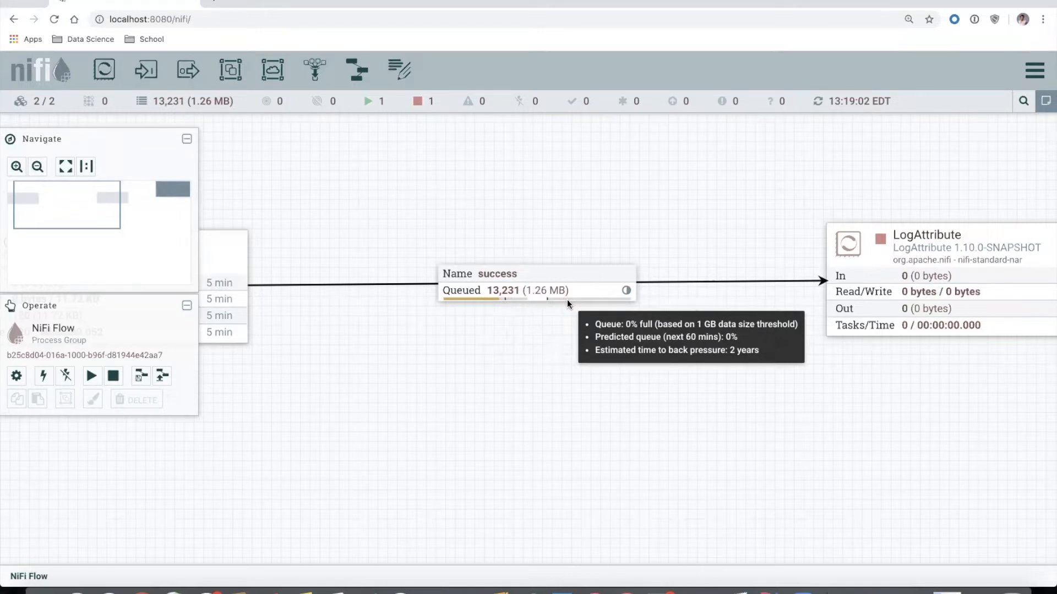
pyautogui.moveTo(308, 321)
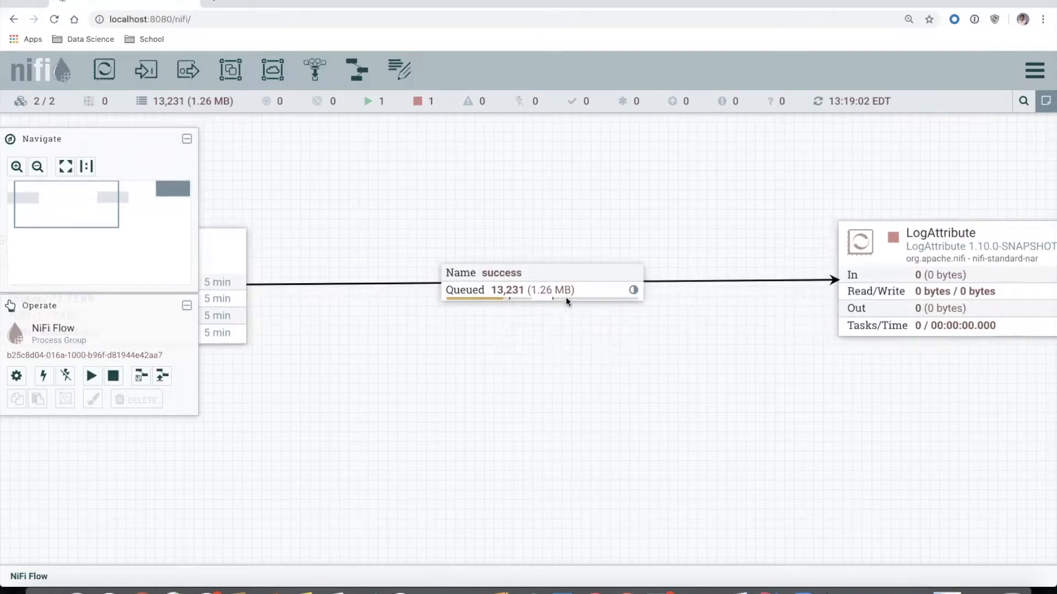
pyautogui.moveTo(631, 289)
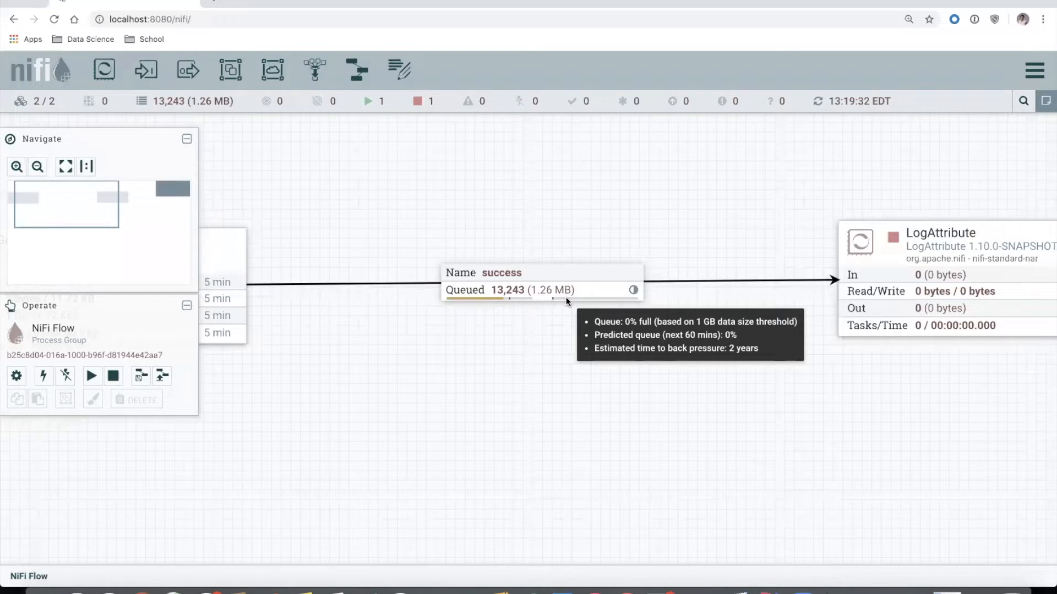
pyautogui.moveTo(563, 300)
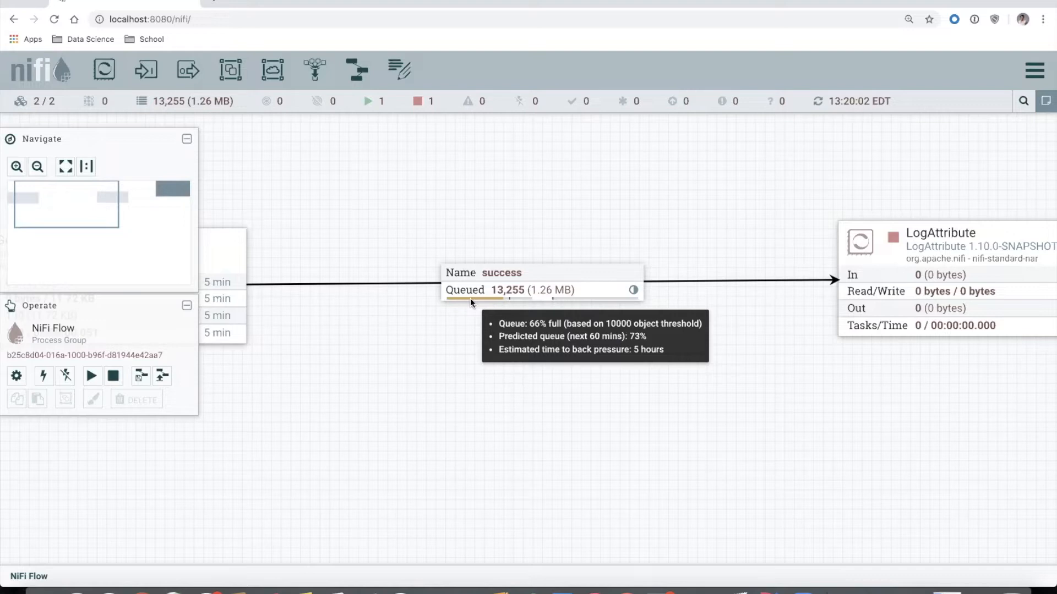
pyautogui.moveTo(509, 304)
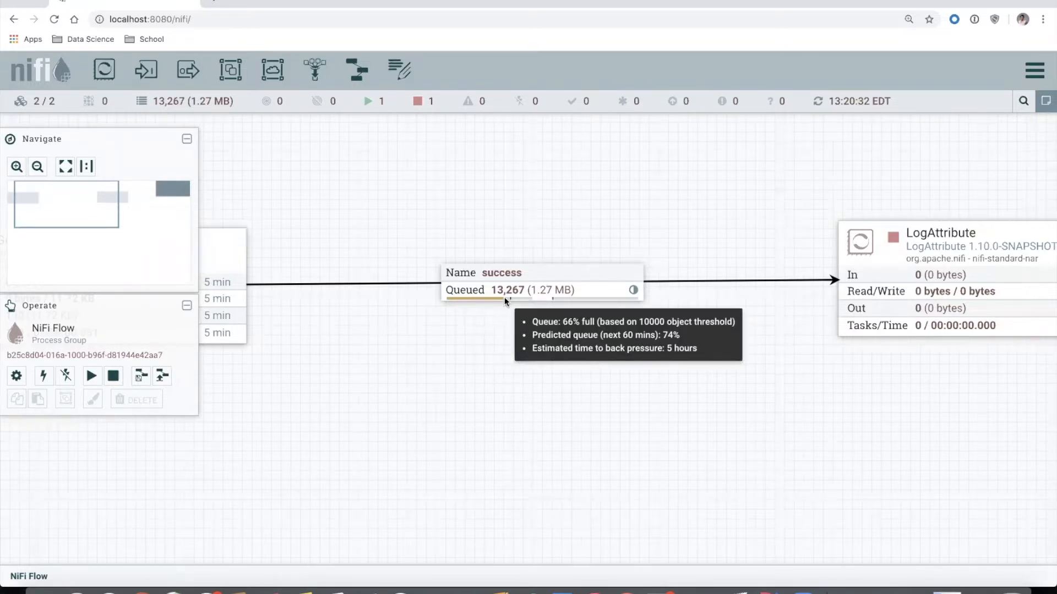
pyautogui.moveTo(511, 304)
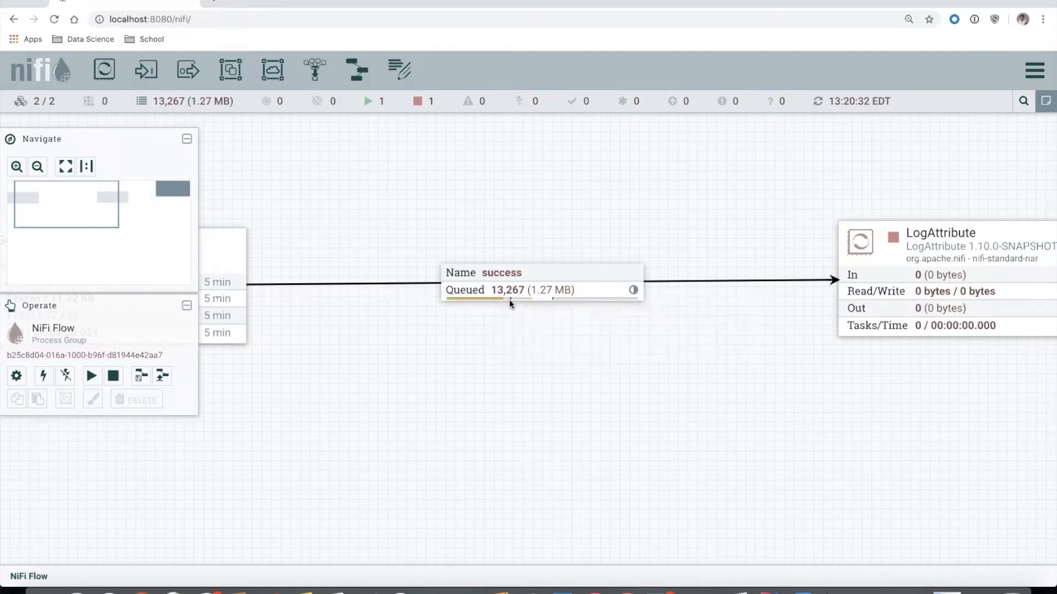
pyautogui.moveTo(509, 304)
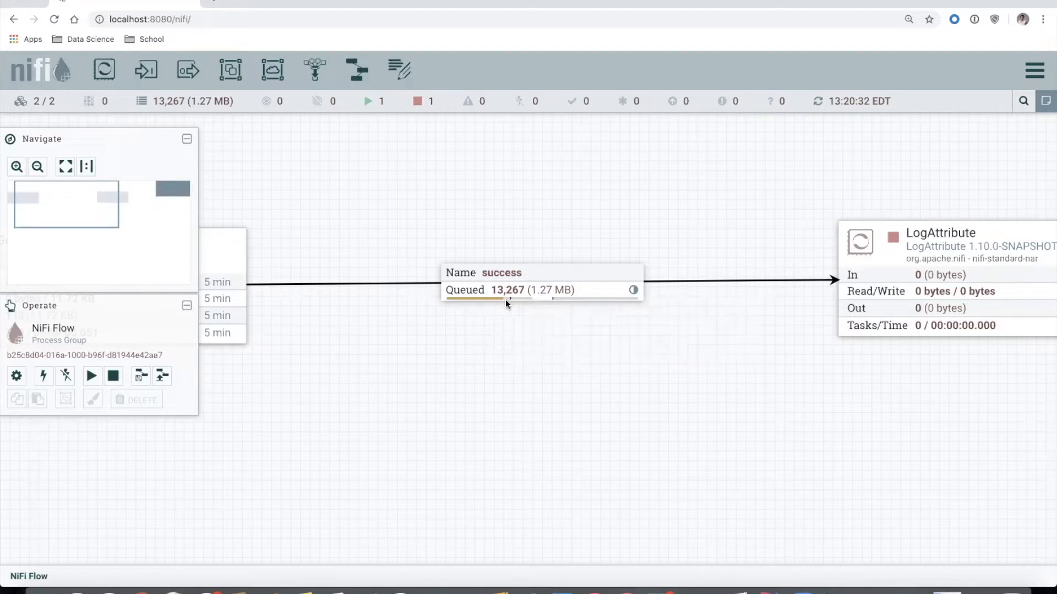
pyautogui.moveTo(631, 289)
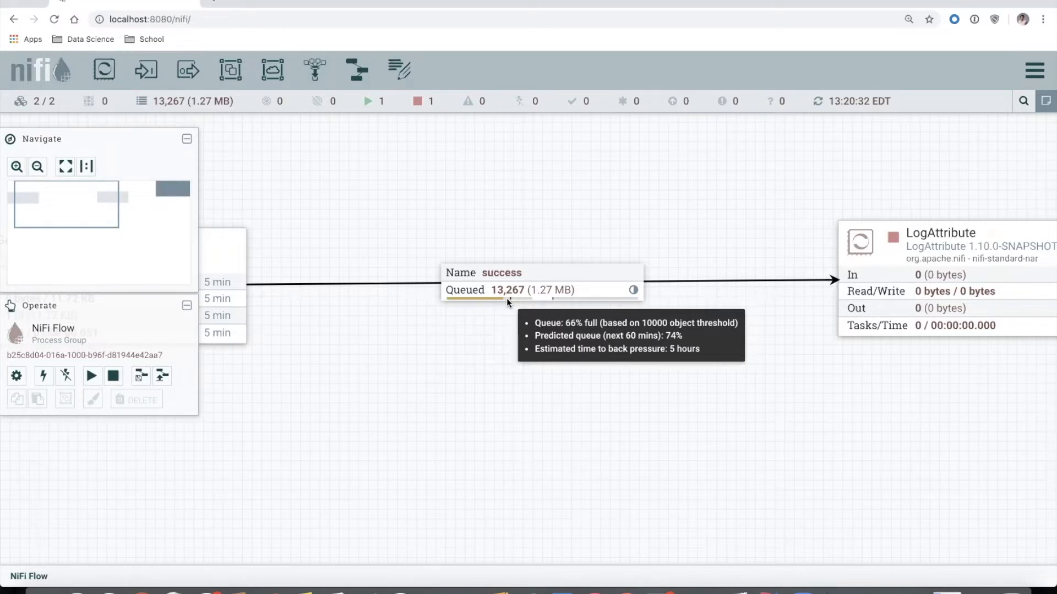
pyautogui.moveTo(404, 184)
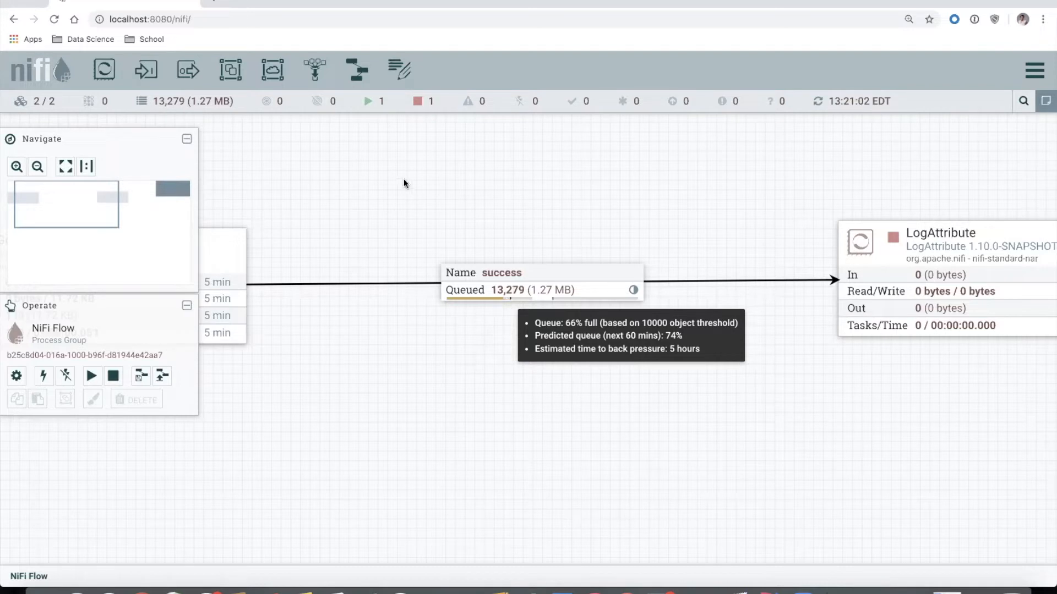
pyautogui.moveTo(490, 299)
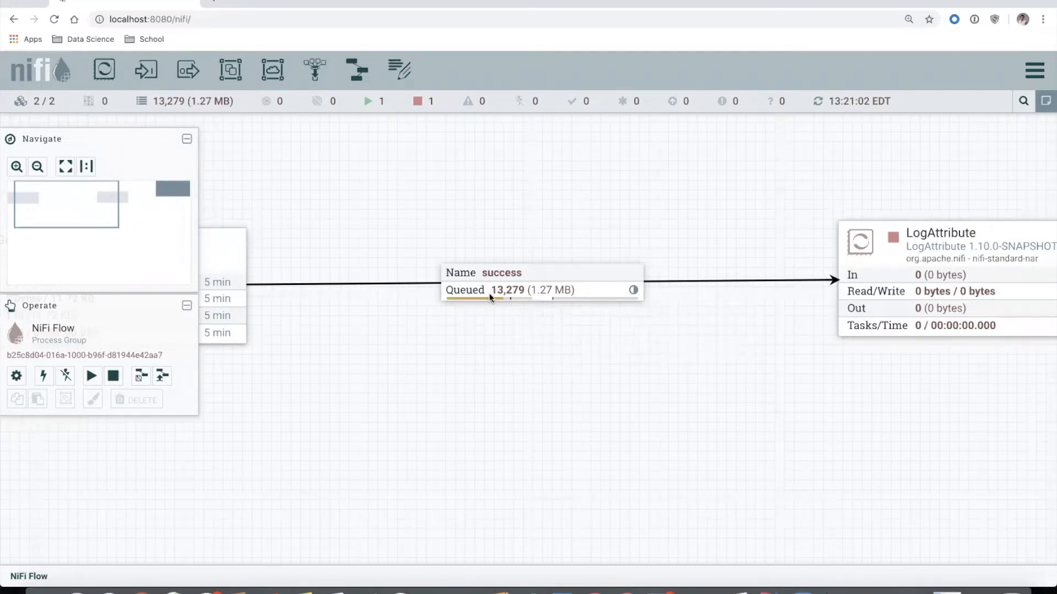
pyautogui.moveTo(339, 53)
pyautogui.write('localhost:8080/nifi/')
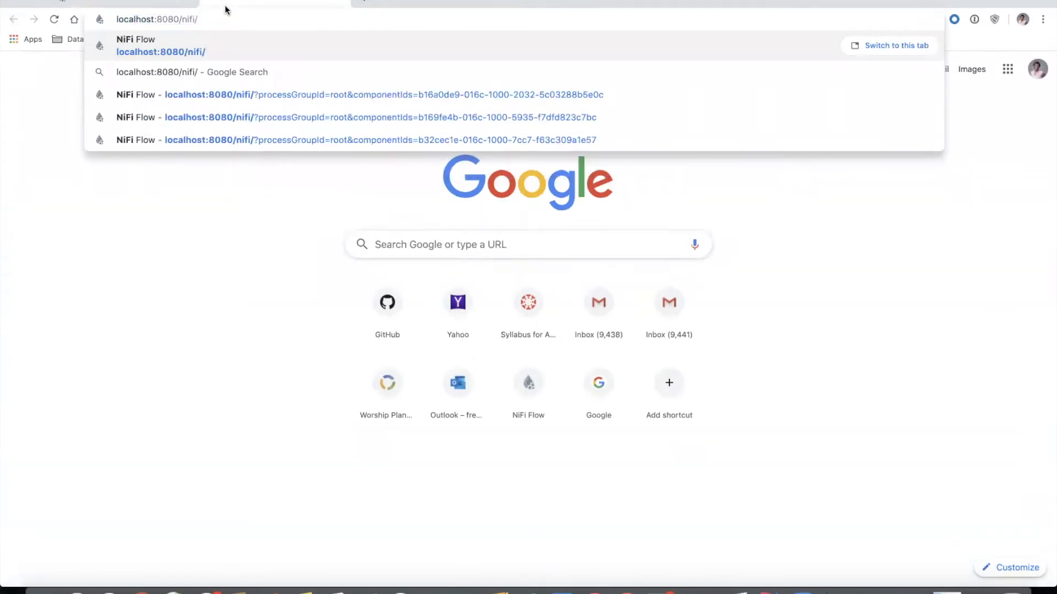
# Load localhost:8080/nifi from the NiFi Flow suggestion to return to the canvas
pyautogui.press('Backspace')
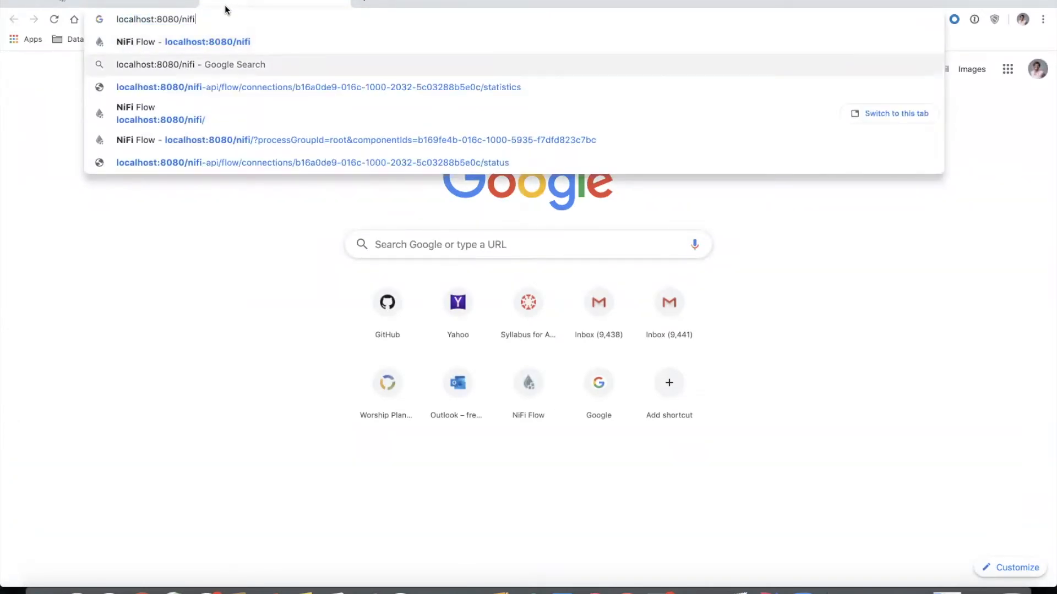
pyautogui.click(317, 87)
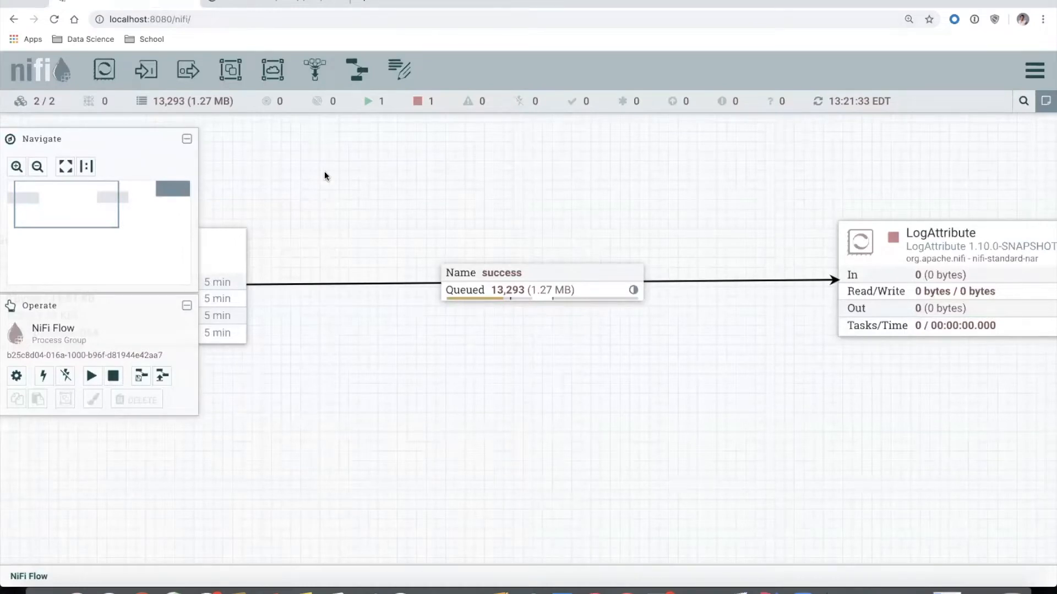
pyautogui.moveTo(331, 181)
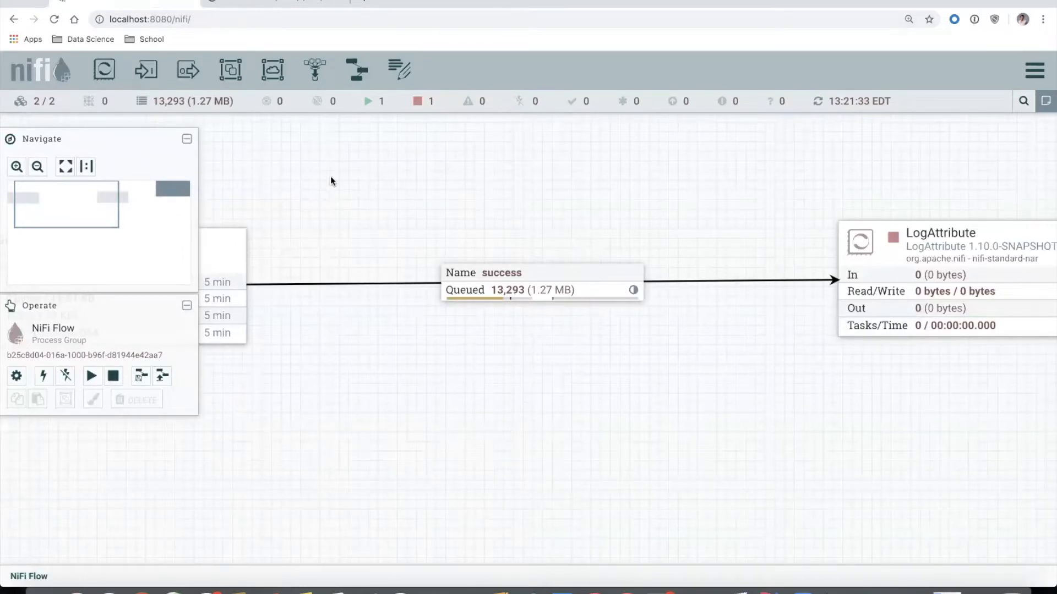
pyautogui.moveTo(482, 301)
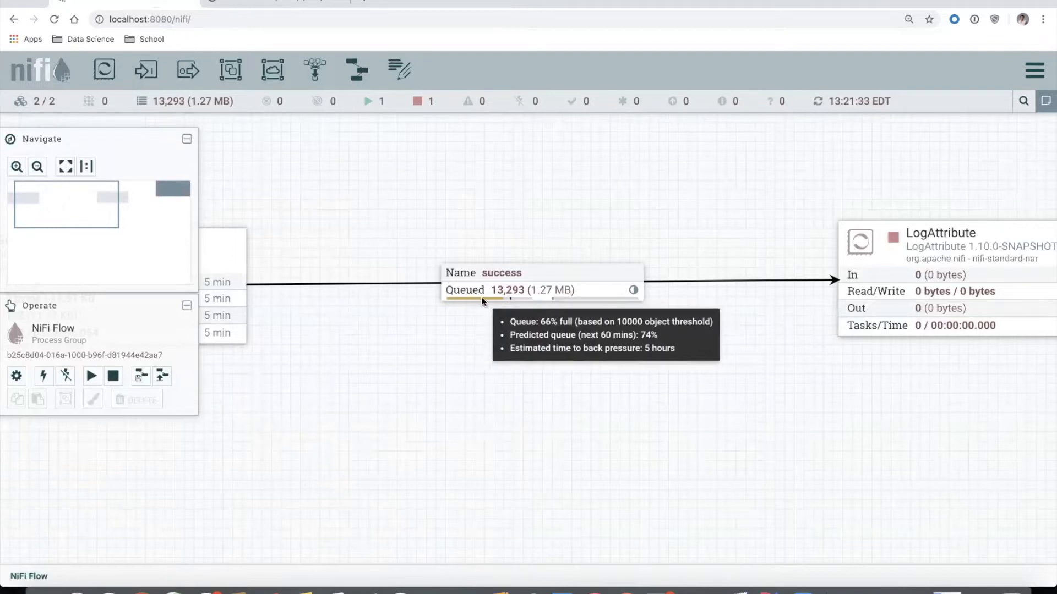
pyautogui.moveTo(632, 389)
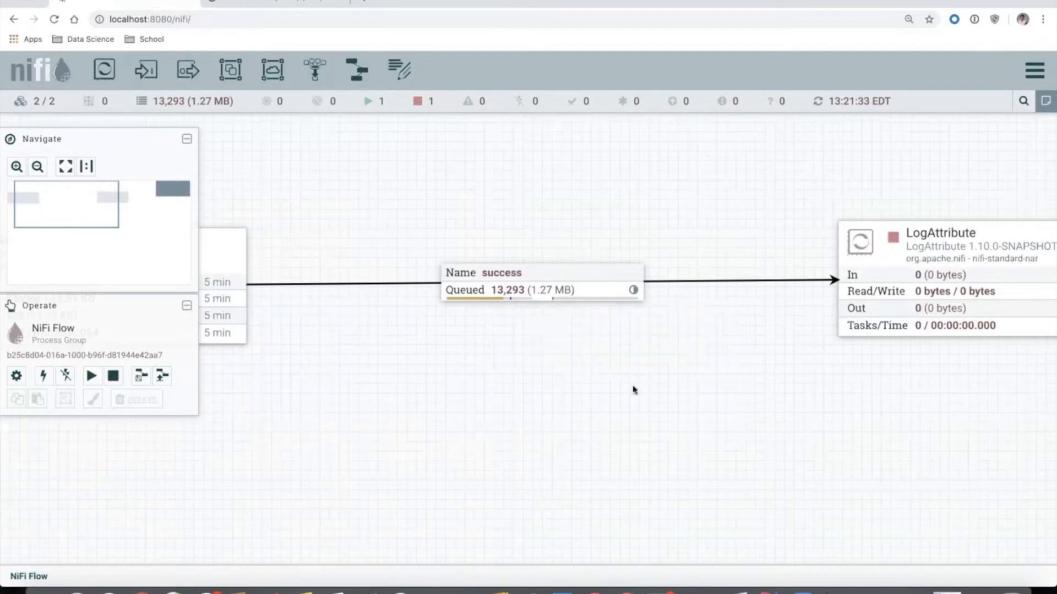
pyautogui.moveTo(665, 464)
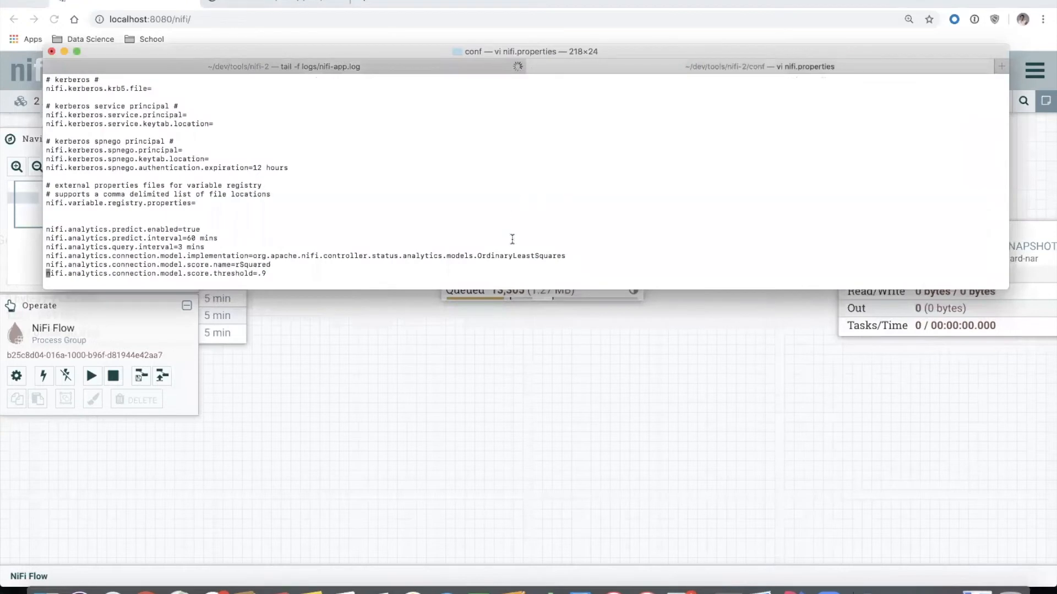
pyautogui.moveTo(471, 278)
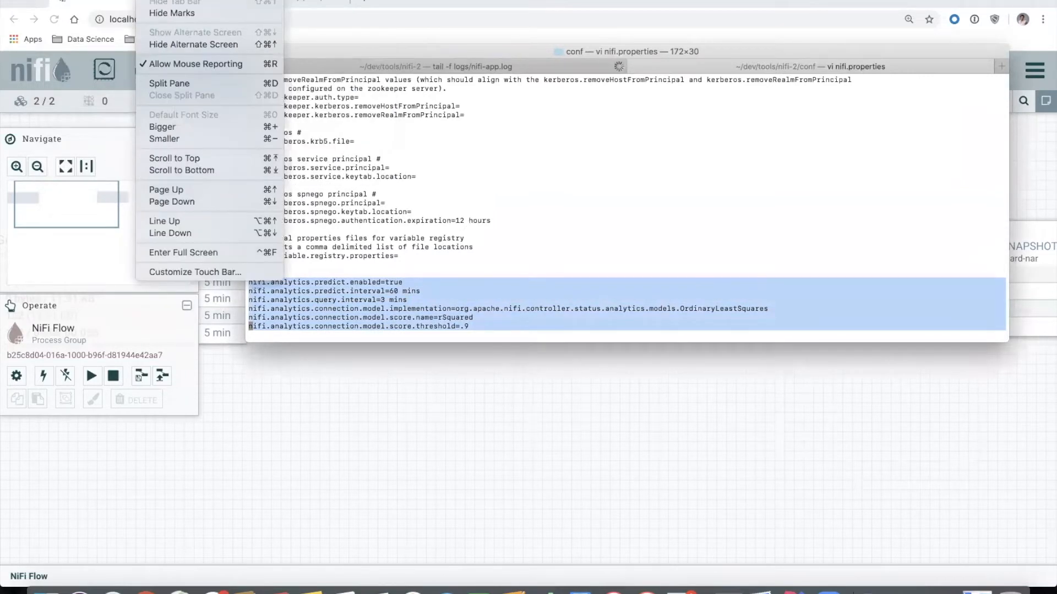
# Increase the Terminal font so the nifi.analytics lines in nifi.properties read larger
pyautogui.click(550, 243)
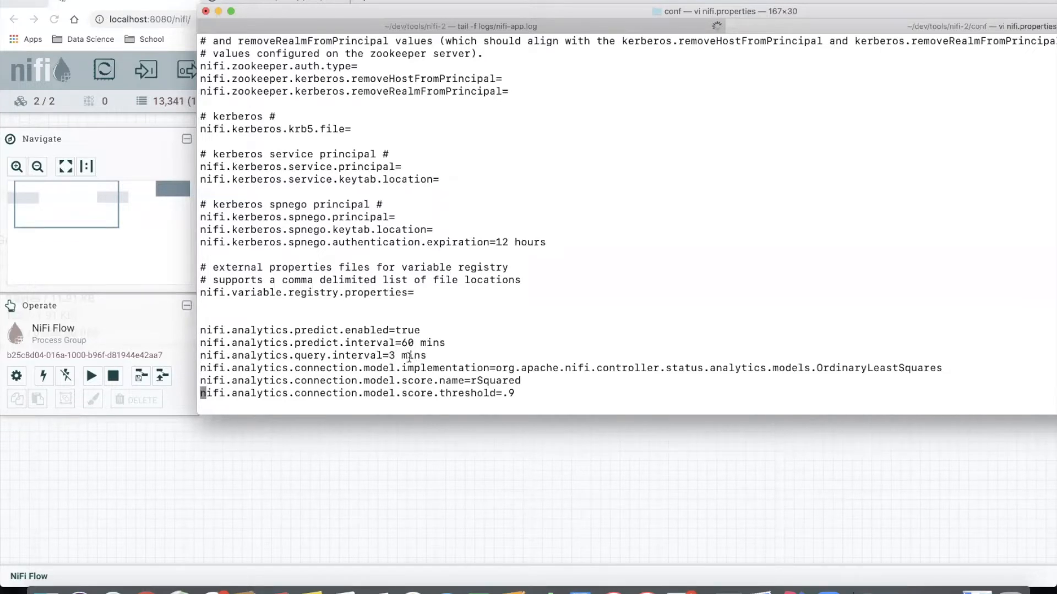
pyautogui.moveTo(427, 355)
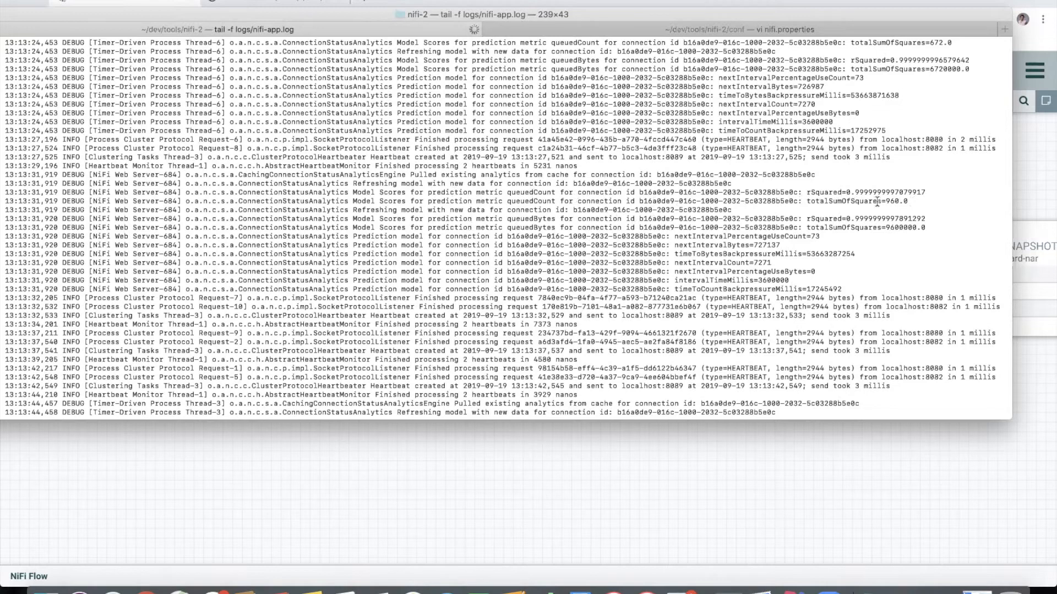
pyautogui.doubleClick(841, 200)
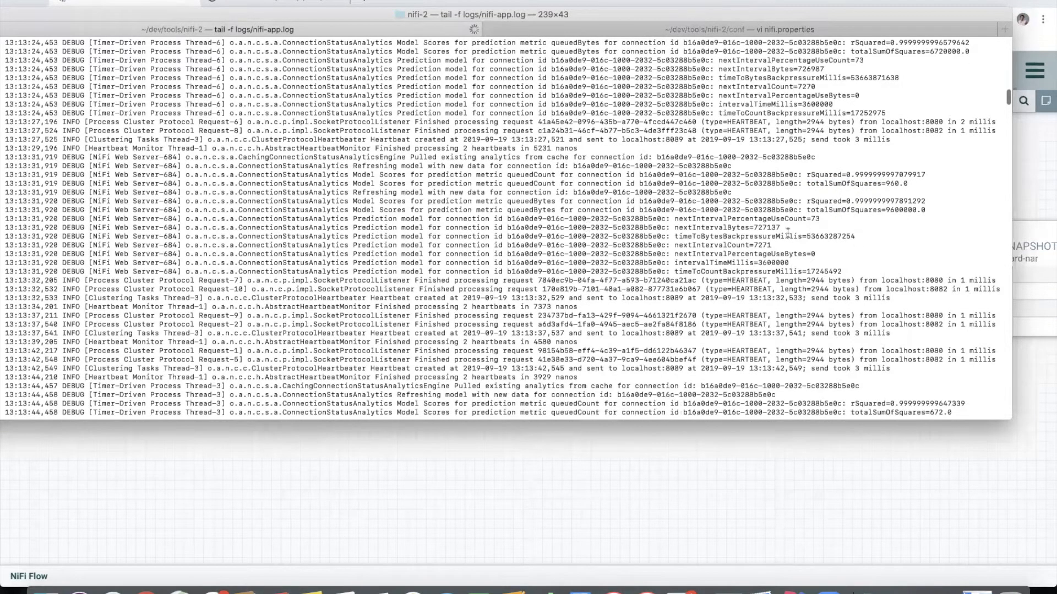
pyautogui.scroll(-3)
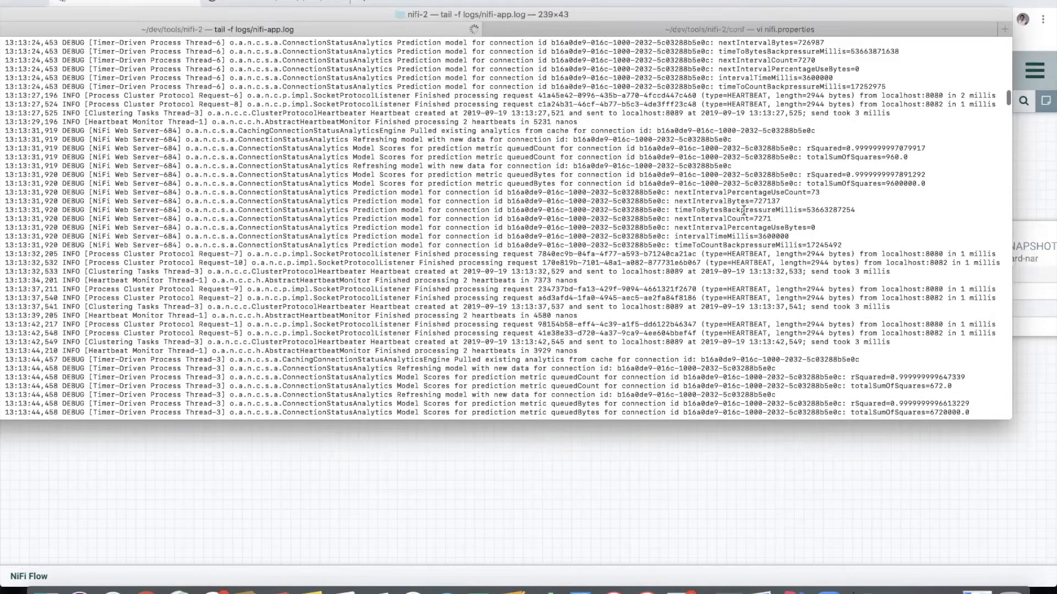
pyautogui.scroll(-3)
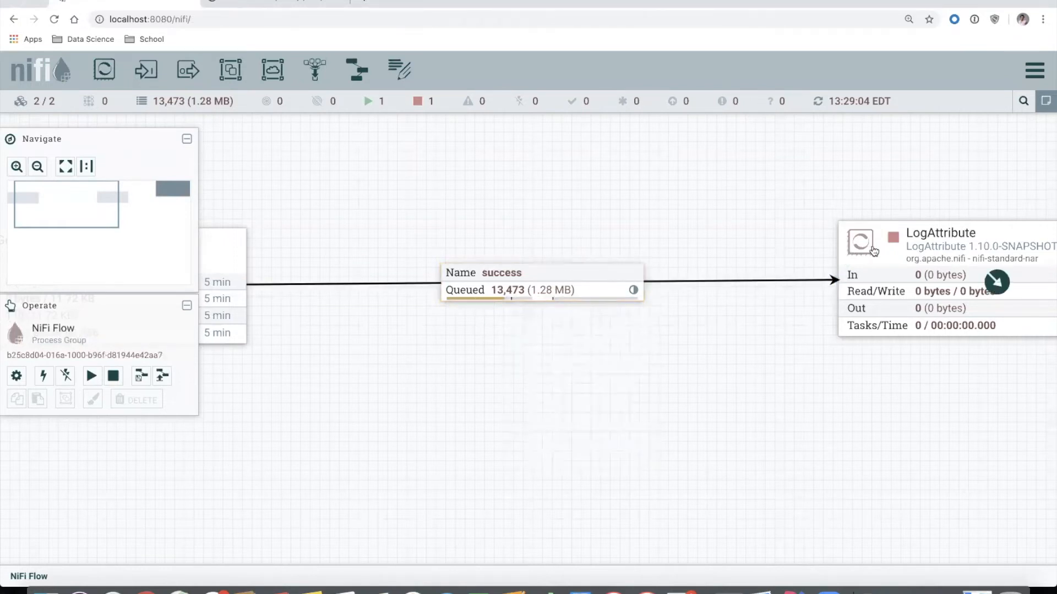
# Stop the LogAttribute processor after it drains the success queue to 0 flowfiles
pyautogui.rightClick(870, 253)
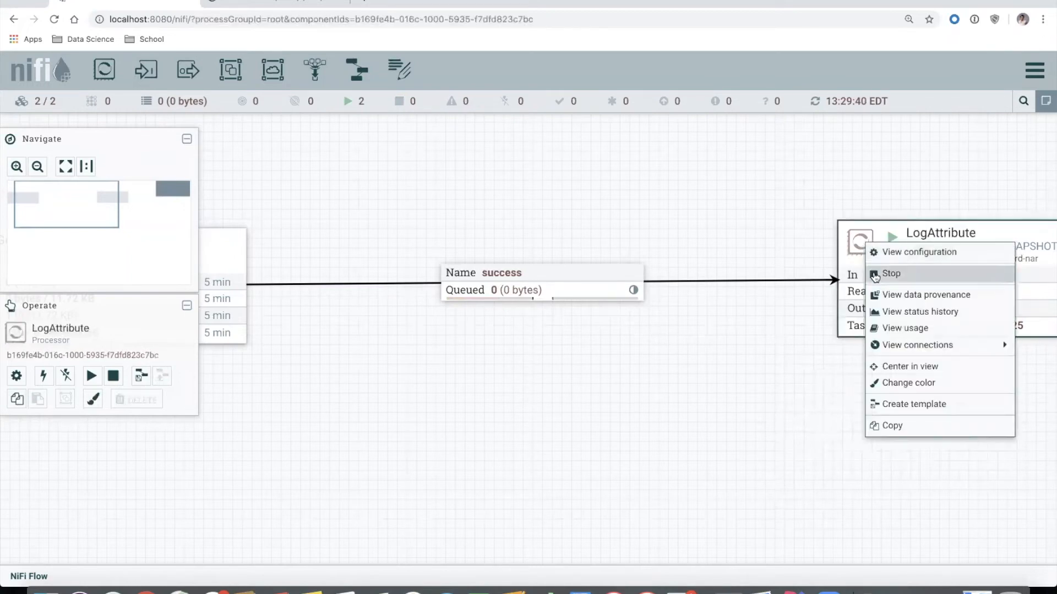
pyautogui.click(892, 273)
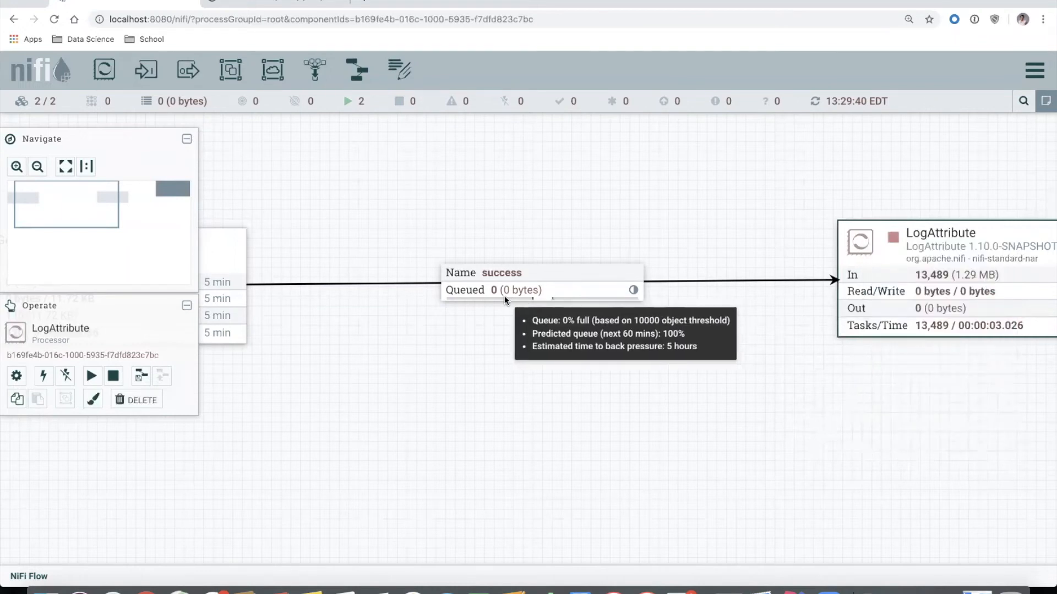
pyautogui.moveTo(476, 301)
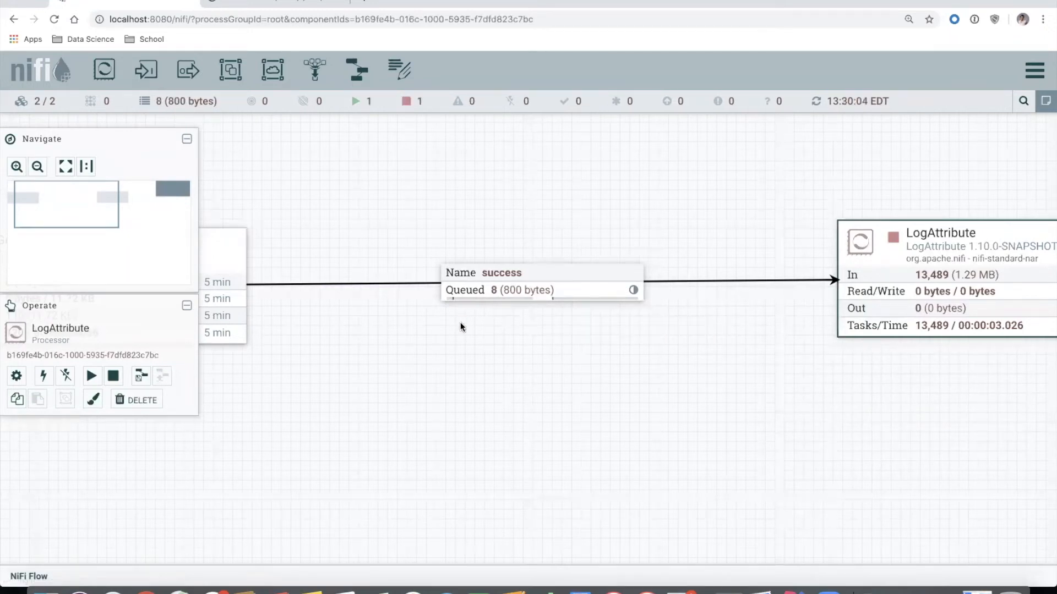
pyautogui.moveTo(506, 384)
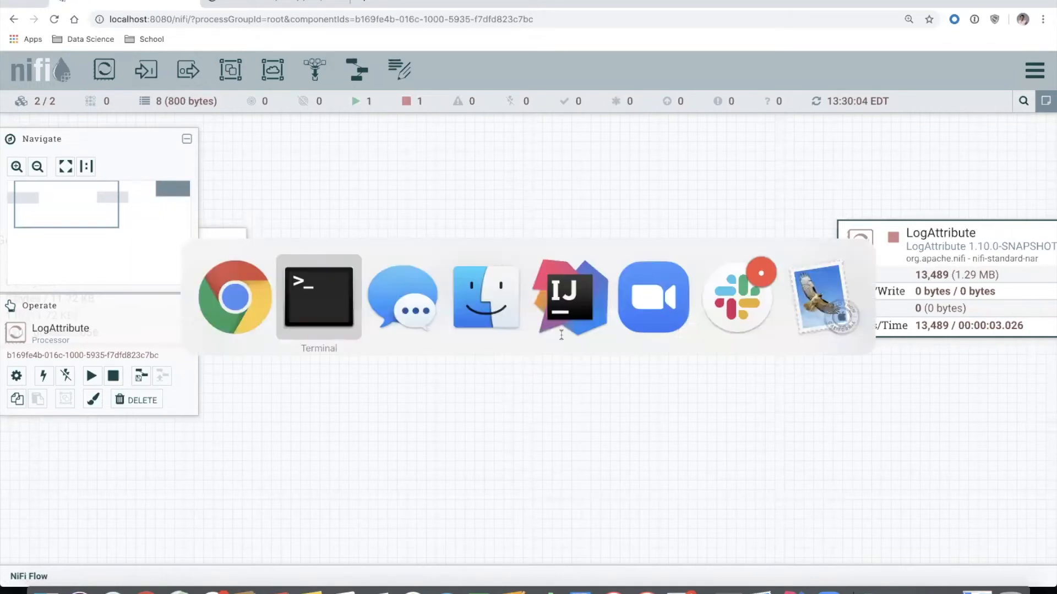
# Stay on the NiFi flow to read the success queue's 7% fill and 14-hour back-pressure forecast
pyautogui.click(318, 296)
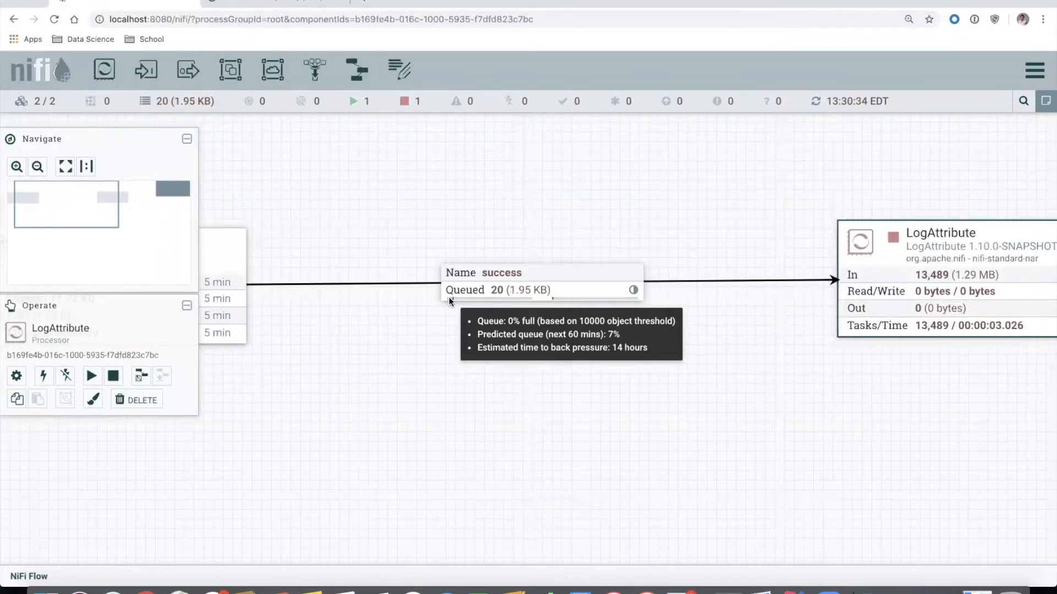
pyautogui.moveTo(587, 221)
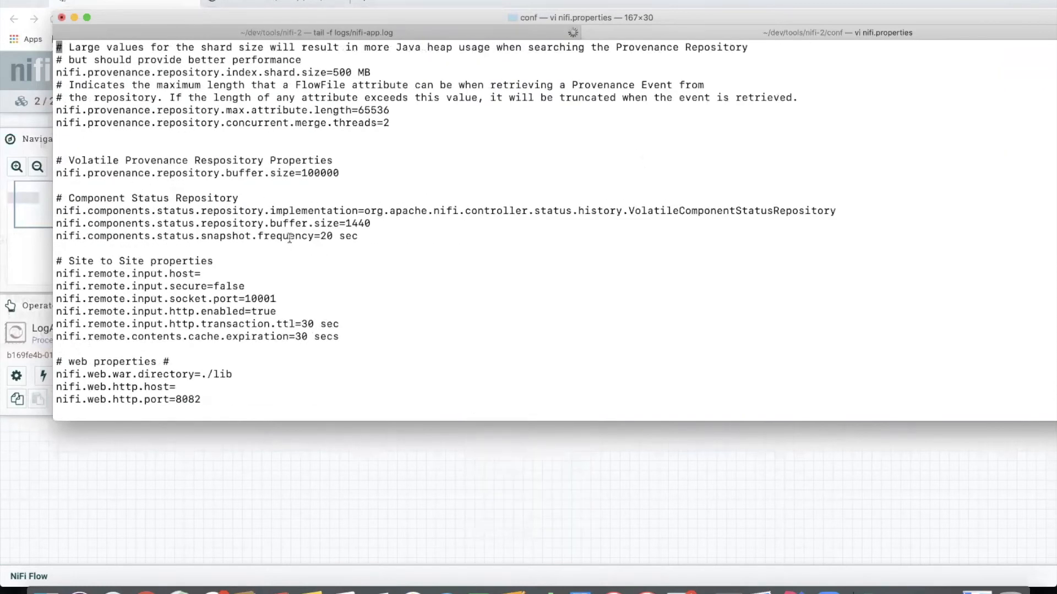
pyautogui.moveTo(327, 243)
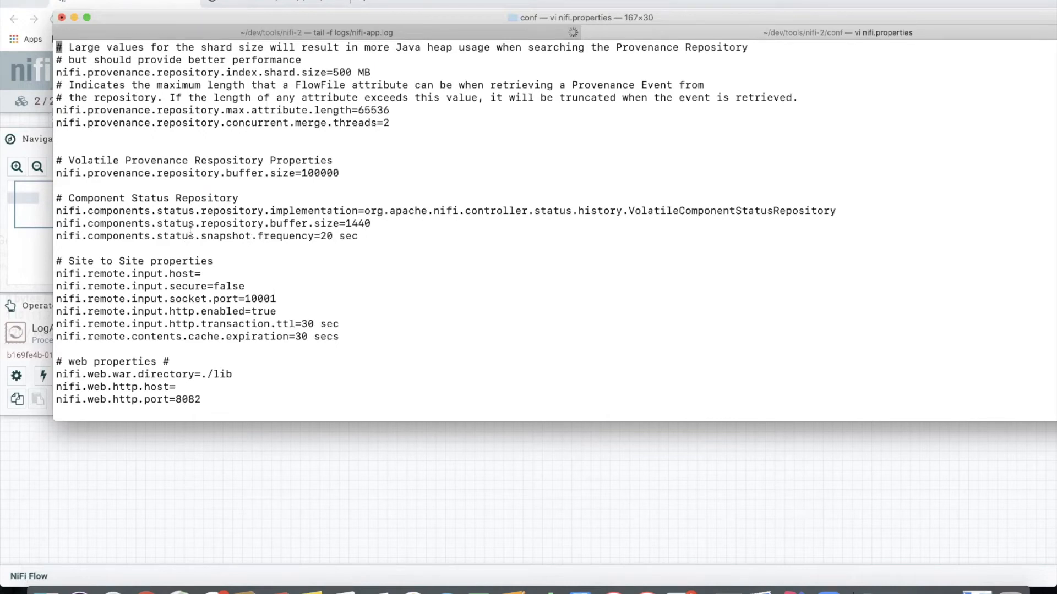
pyautogui.moveTo(265, 242)
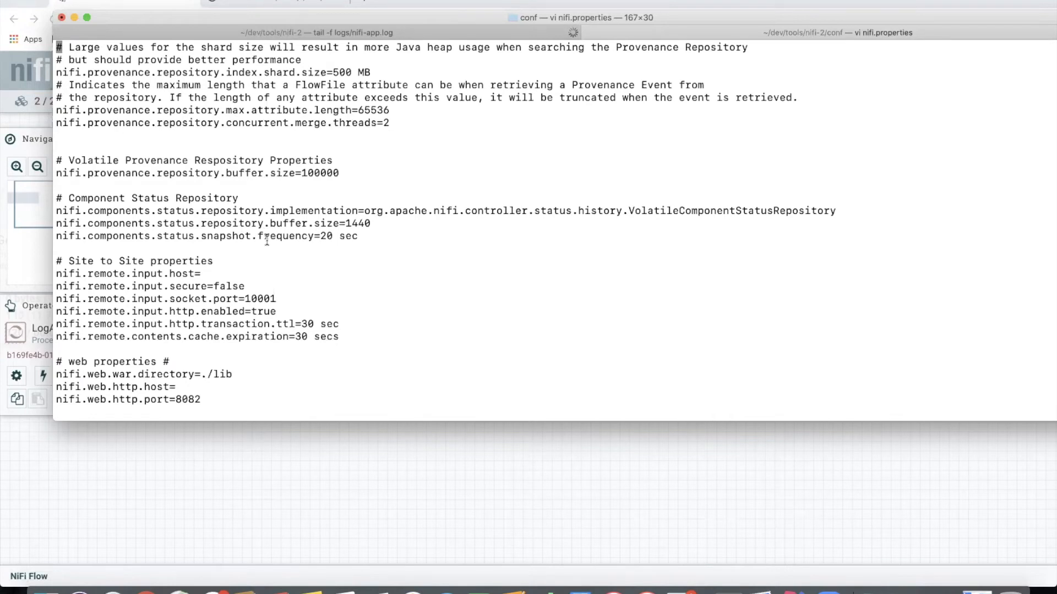
pyautogui.moveTo(300, 242)
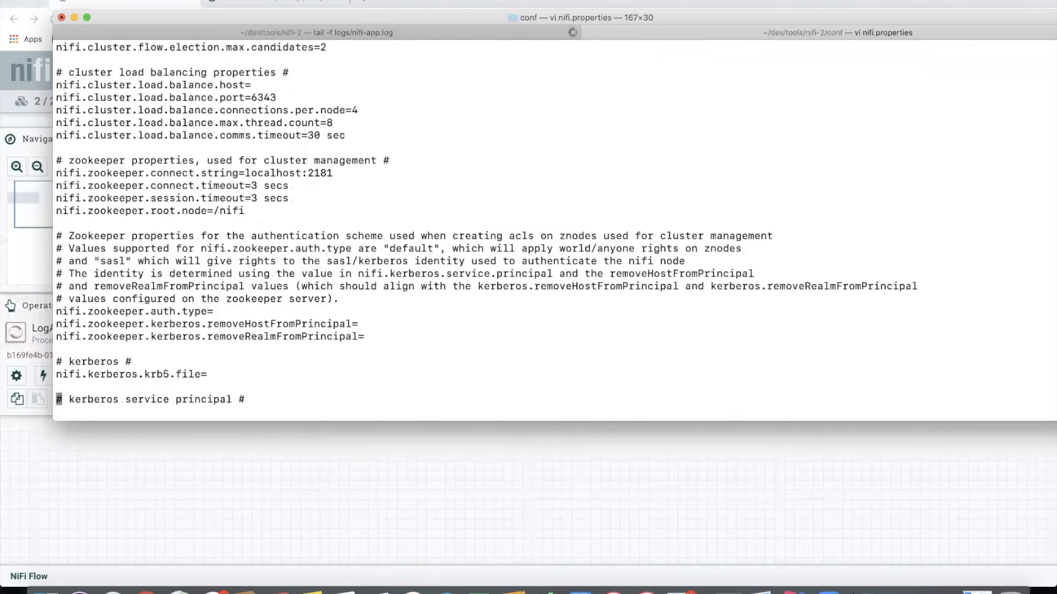
# Scroll nifi.properties down to the analytics block with the 3-minute query interval line
pyautogui.scroll(-3)
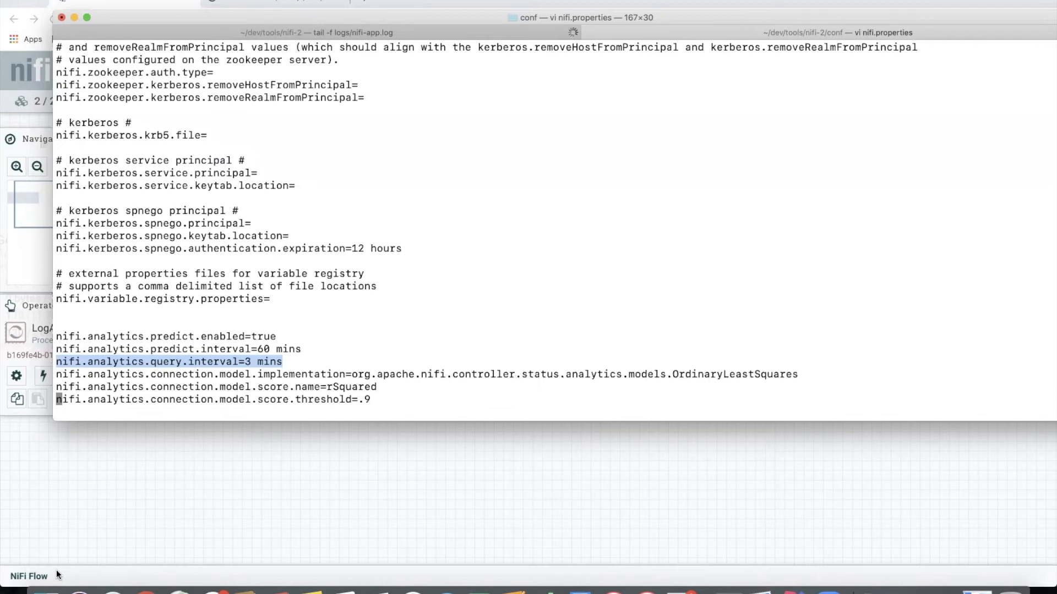
pyautogui.moveTo(337, 44)
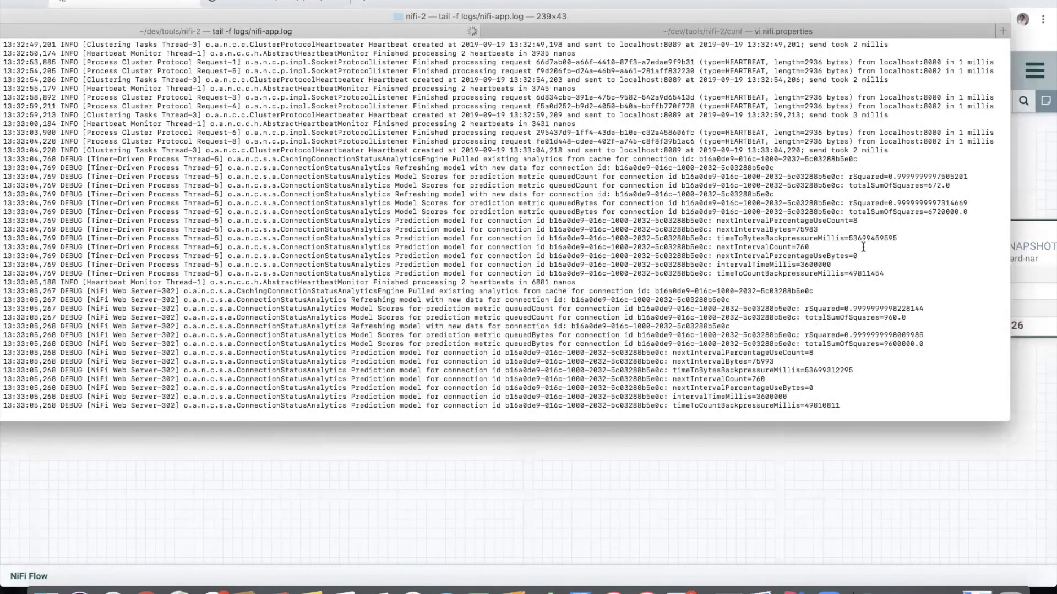
pyautogui.moveTo(911, 221)
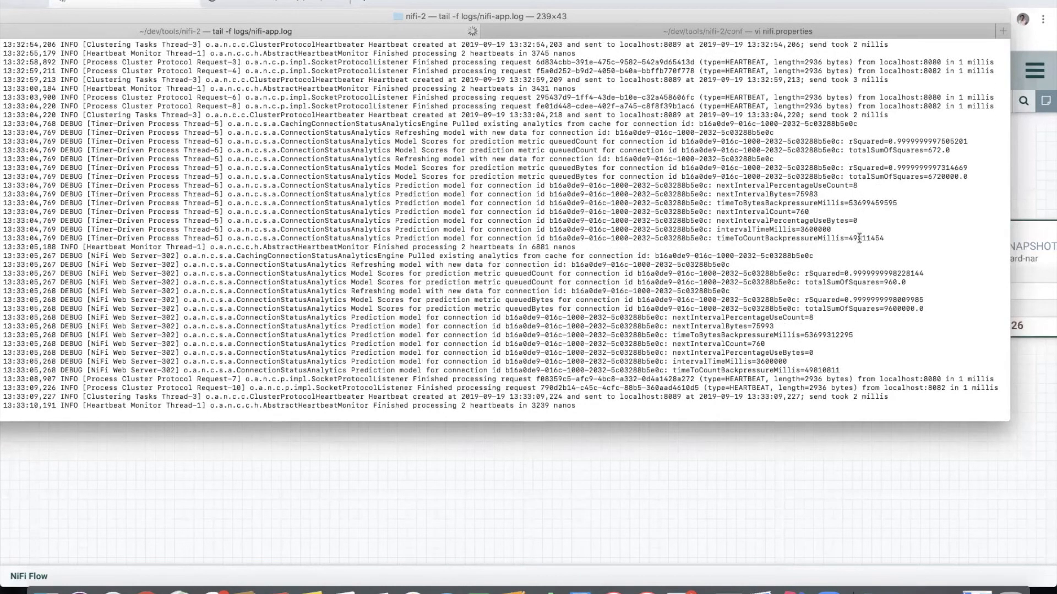
# Scroll the nifi-app.log ConnectionStatusAnalytics lines showing prediction scores and back-pressure estimates
pyautogui.scroll(-3)
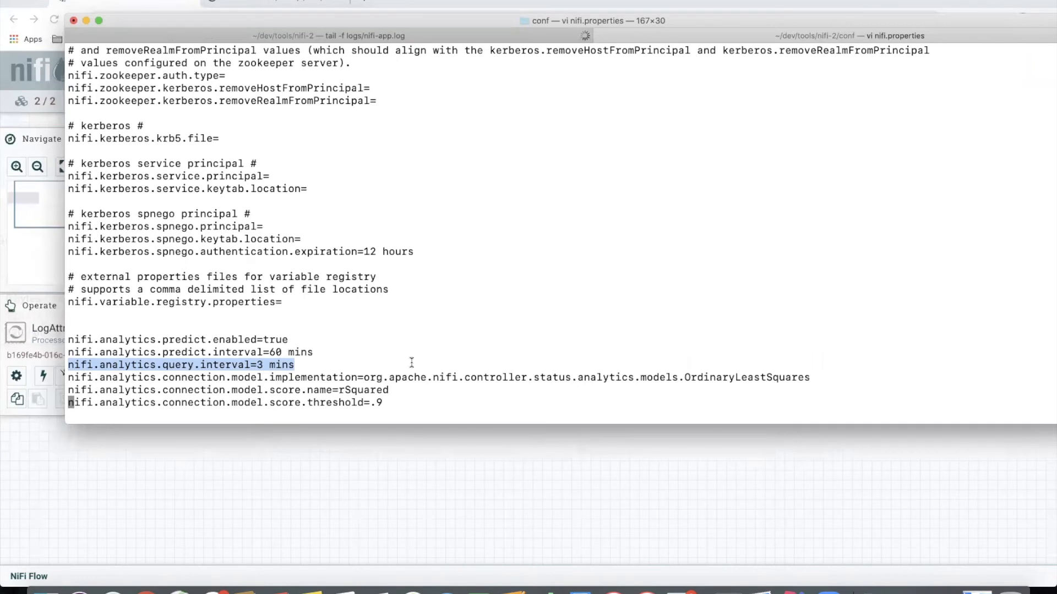
pyautogui.moveTo(299, 364)
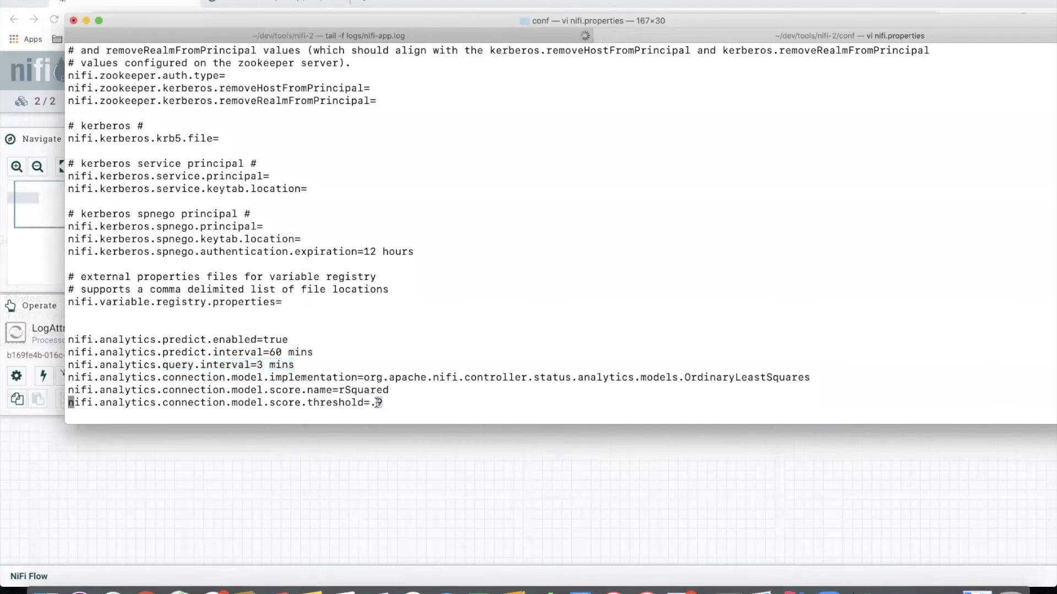
# Highlight the nifi.analytics.predict.interval value of 60 mins beside the .9 score threshold
pyautogui.write('9')
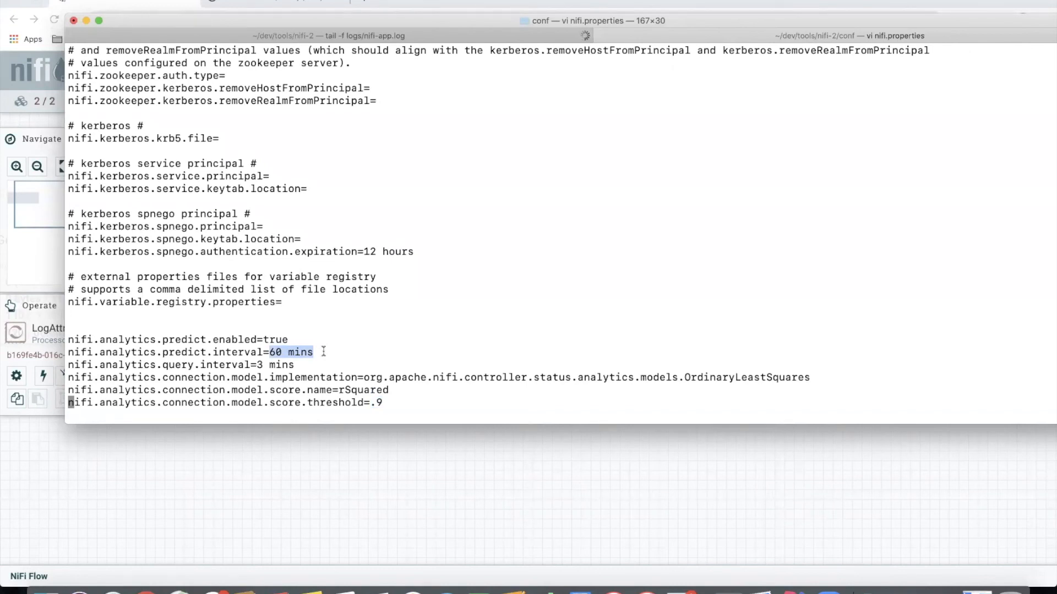
pyautogui.moveTo(263, 365)
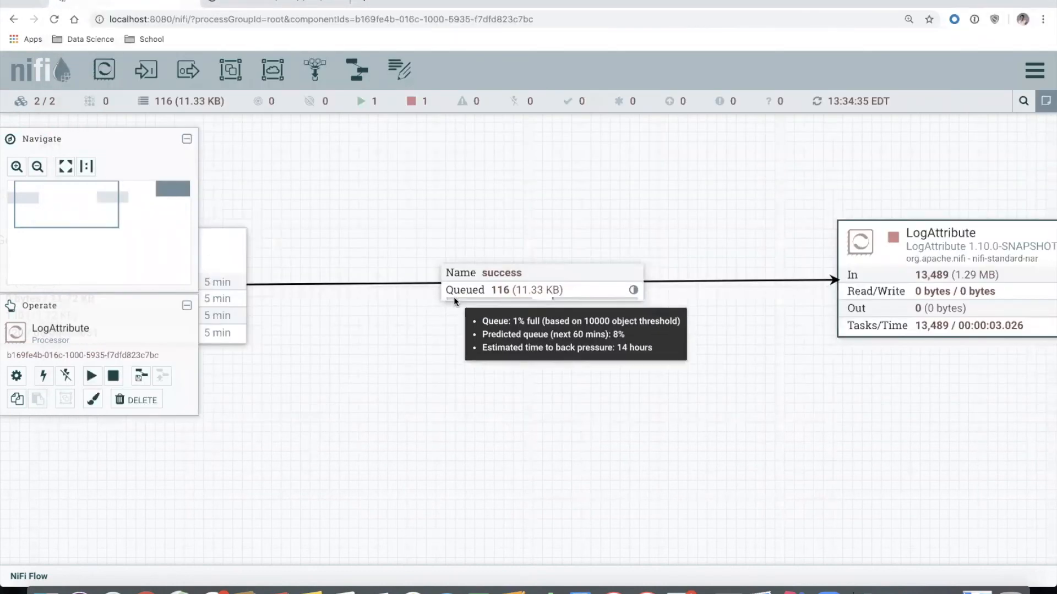
pyautogui.moveTo(454, 356)
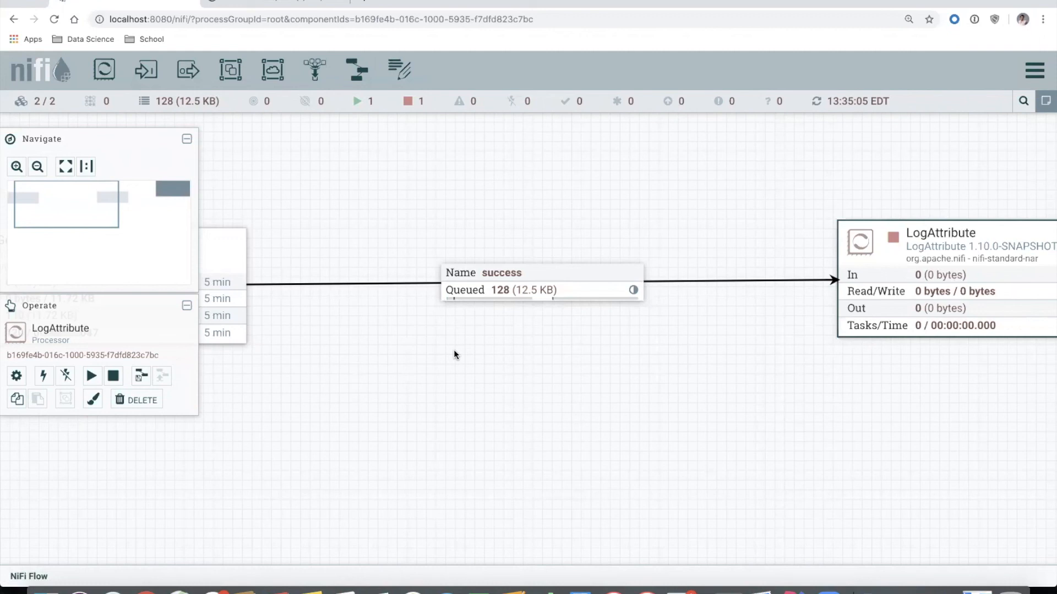
pyautogui.moveTo(390, 93)
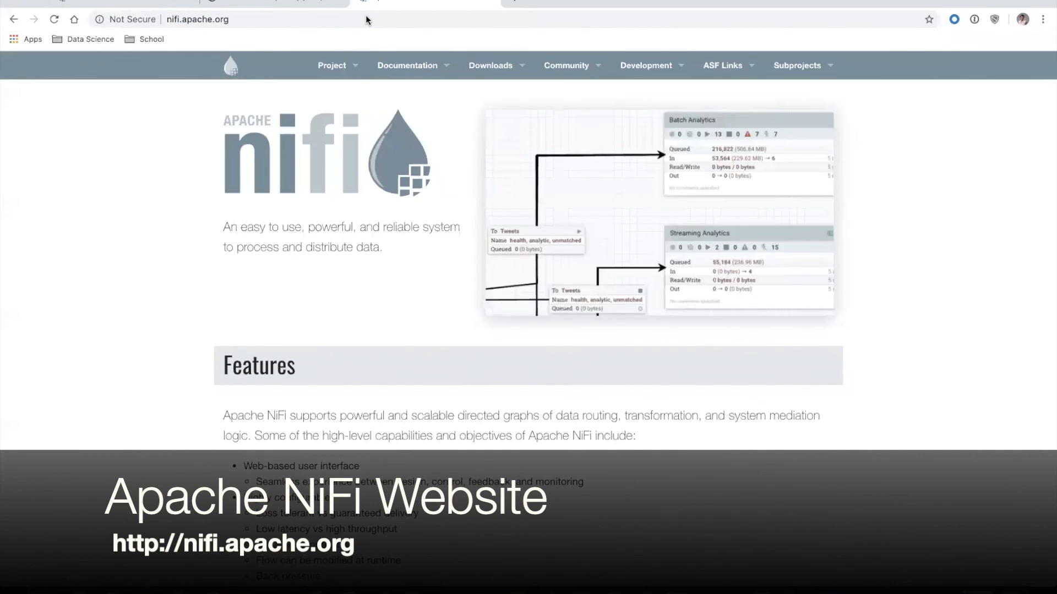
pyautogui.moveTo(501, 41)
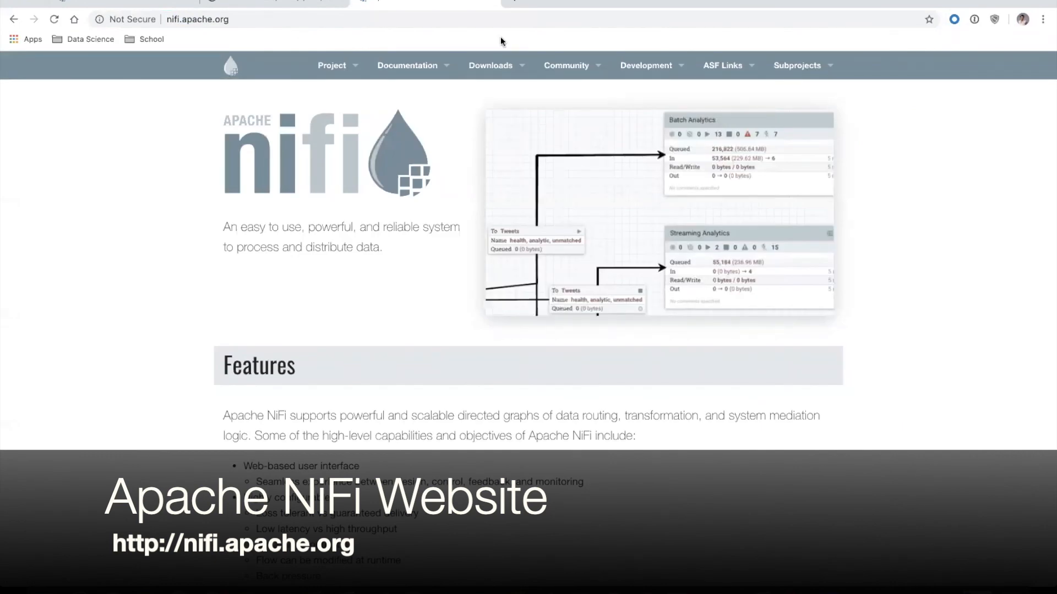
# Expand the Community menu on nifi.apache.org listing Contributor Guide, Mailing Lists & Chat, People, Powered by NiFi
pyautogui.click(566, 65)
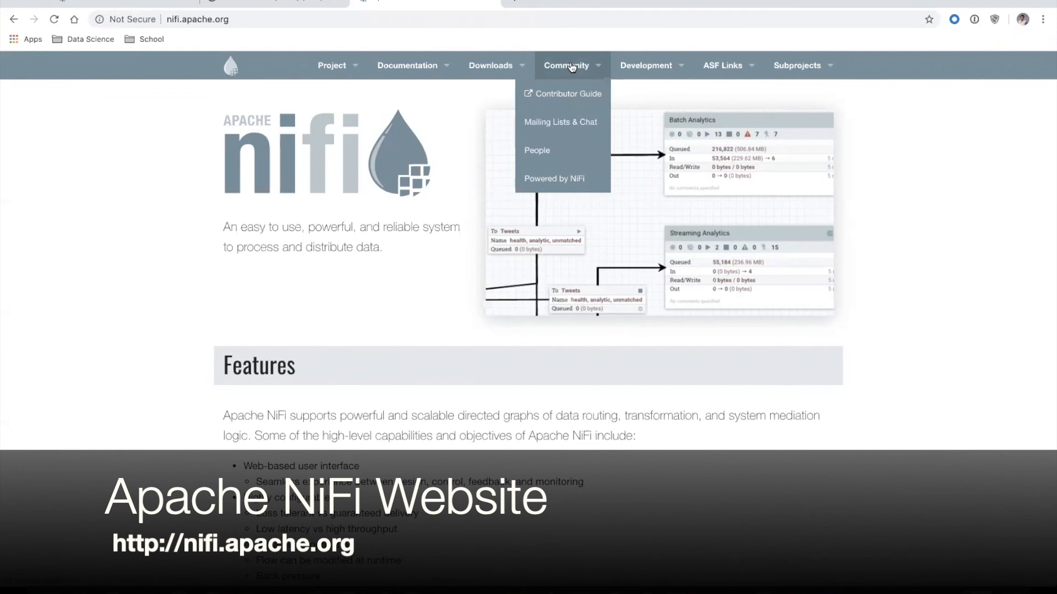
pyautogui.moveTo(572, 66)
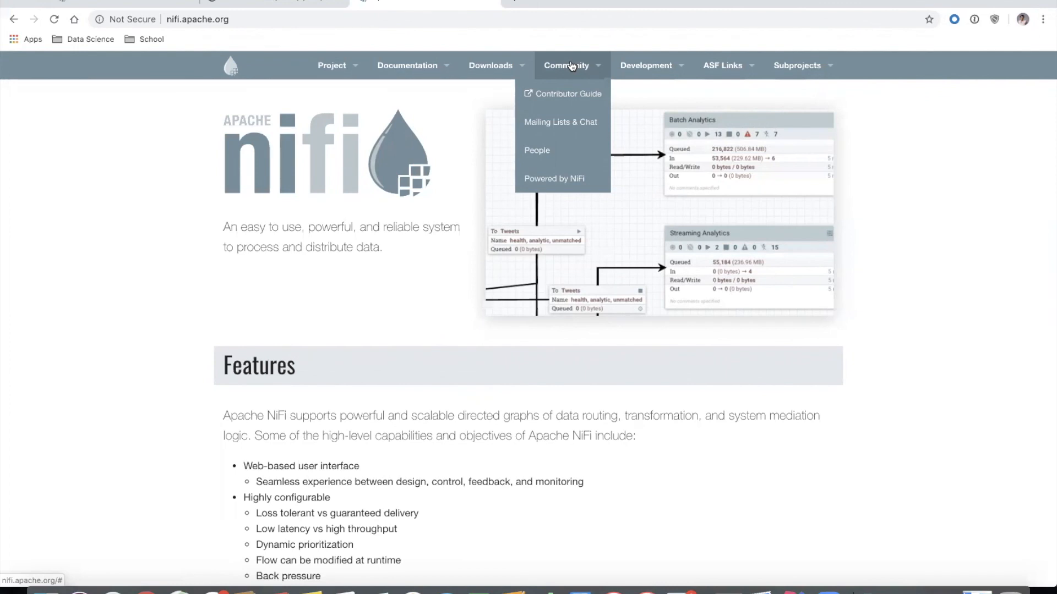
pyautogui.moveTo(576, 97)
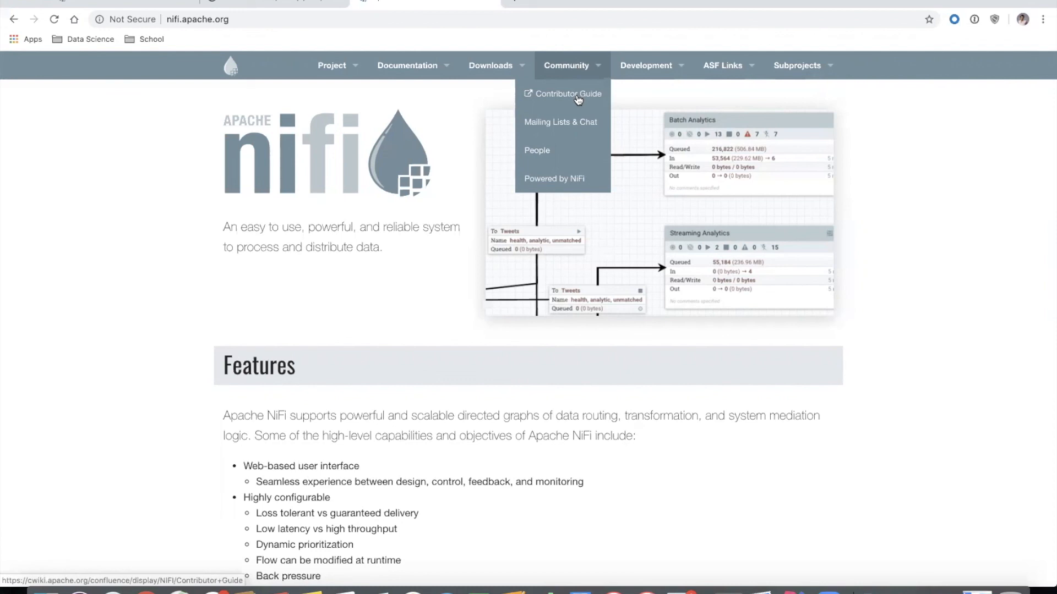